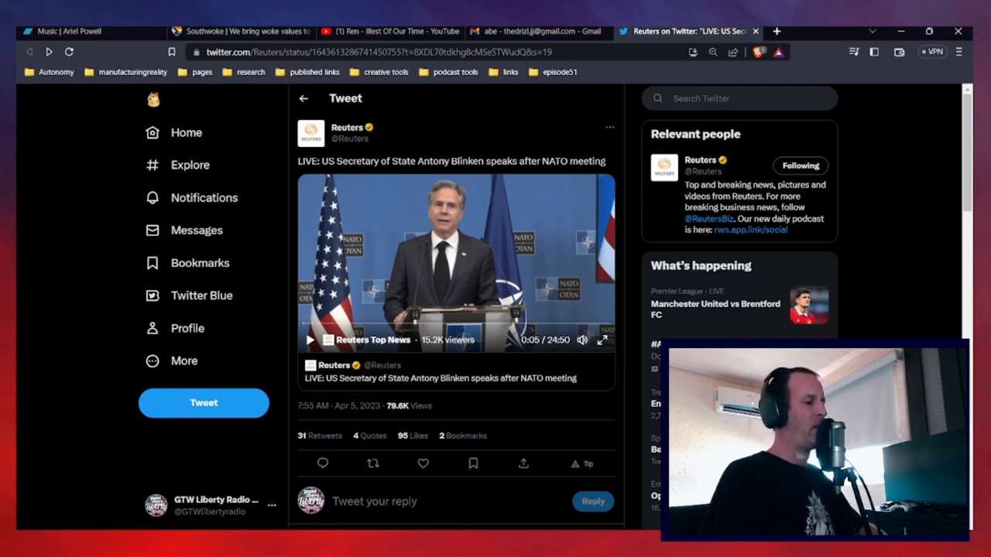
pyautogui.moveTo(196, 230)
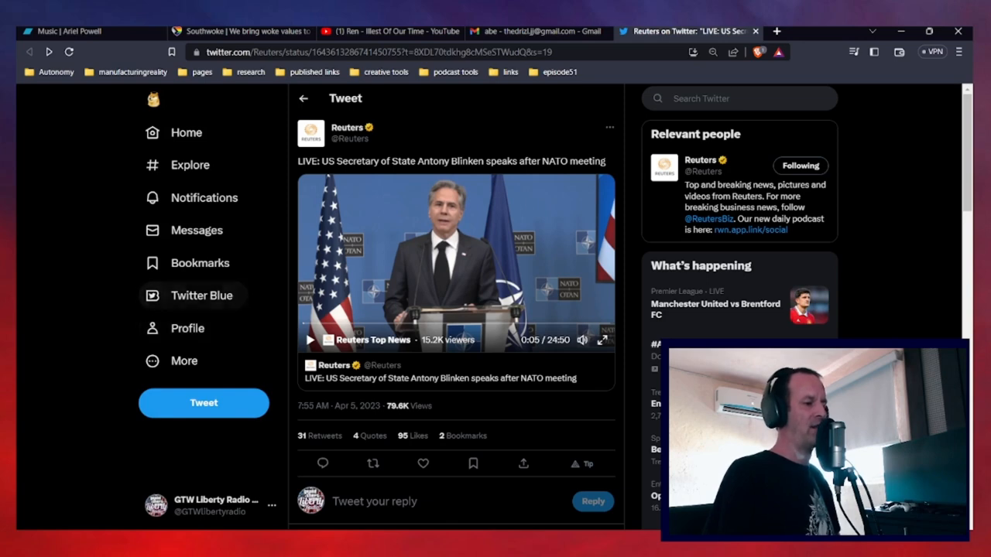
# Start playback of Reuters' video of Blinken speaking after the NATO meeting
pyautogui.click(309, 340)
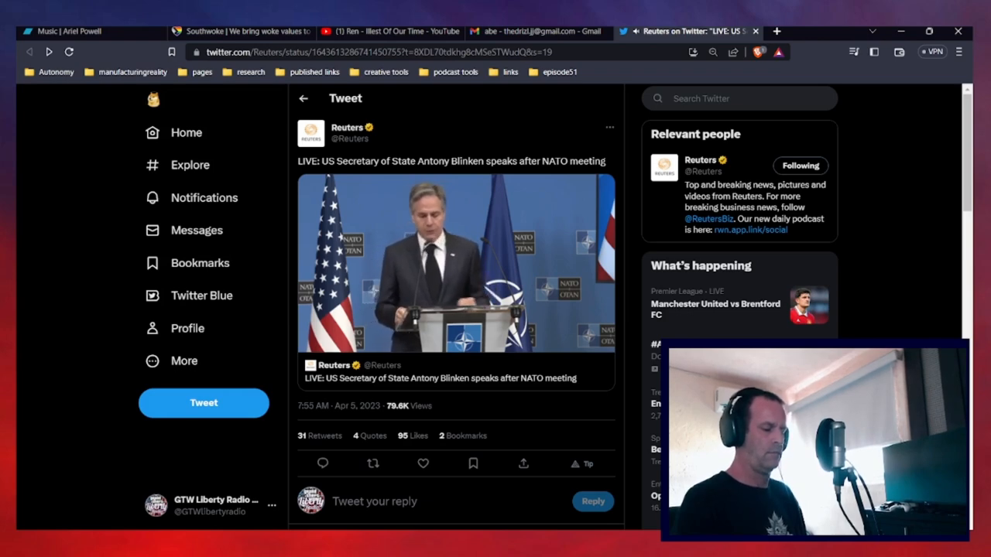
# Pause the Blinken NATO video at about 1:17 of 24:50 for commentary
pyautogui.click(455, 263)
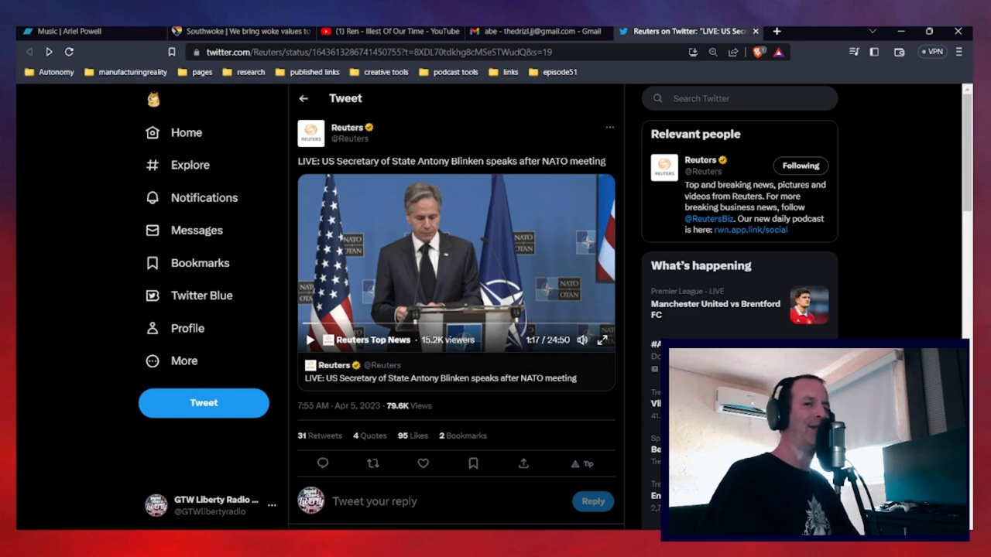
# Resume the Blinken video past the 1:17 pause so his remarks continue
pyautogui.click(309, 340)
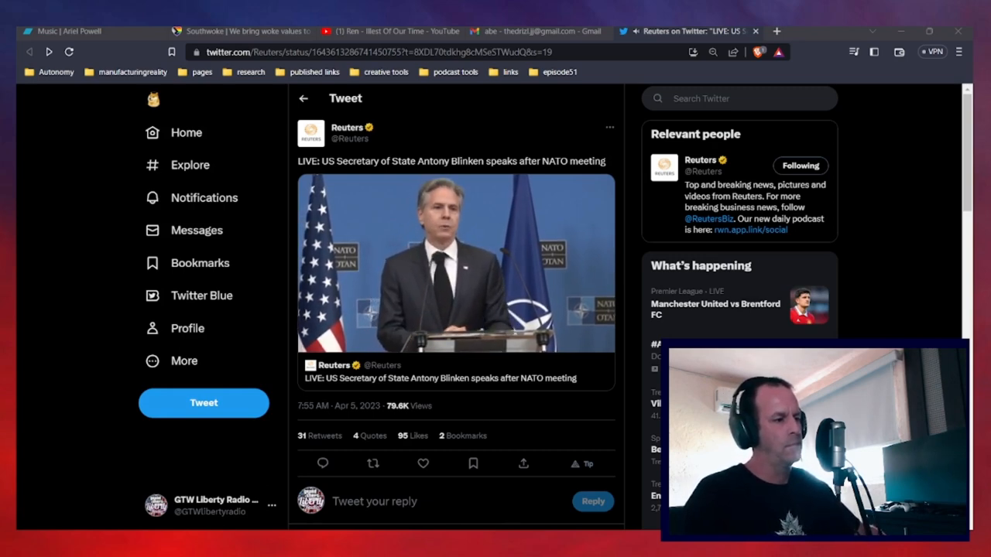
pyautogui.click(455, 264)
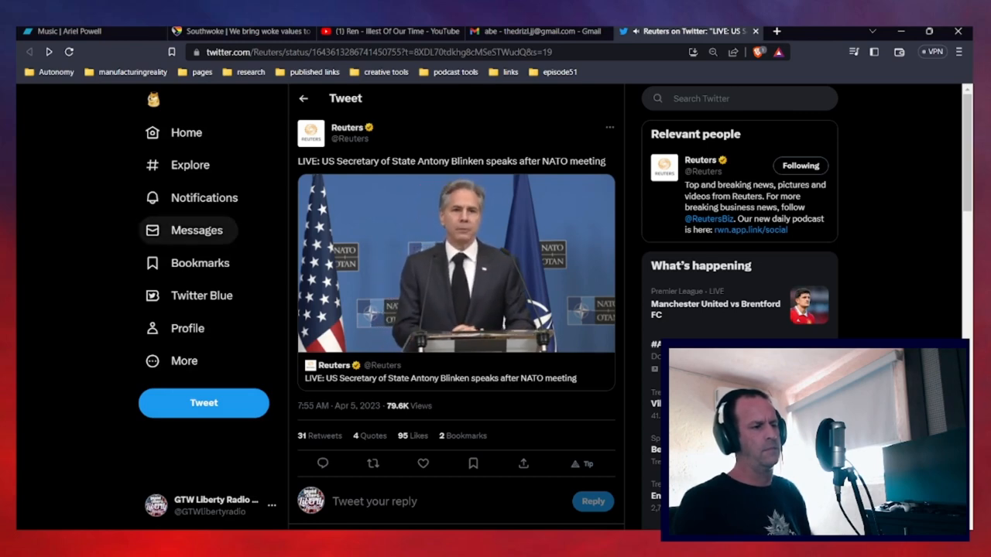
pyautogui.click(455, 263)
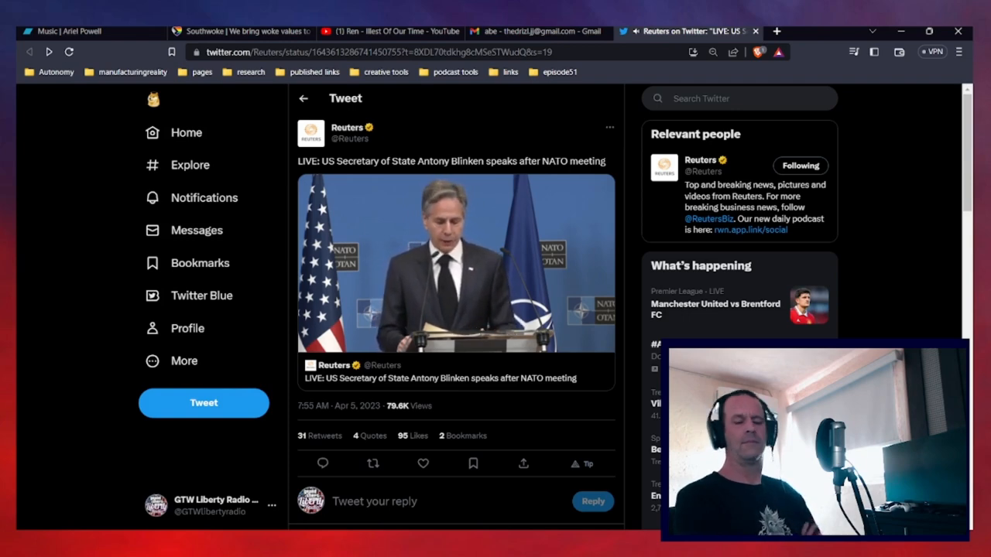
# Play a bit more of the Blinken video, then leave it paused at about 4:33
pyautogui.click(455, 264)
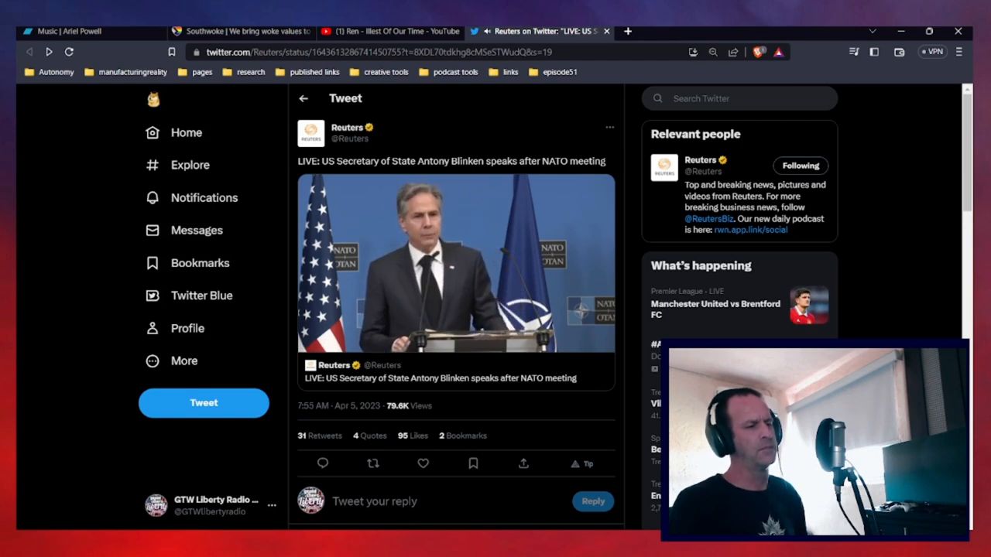
pyautogui.click(455, 264)
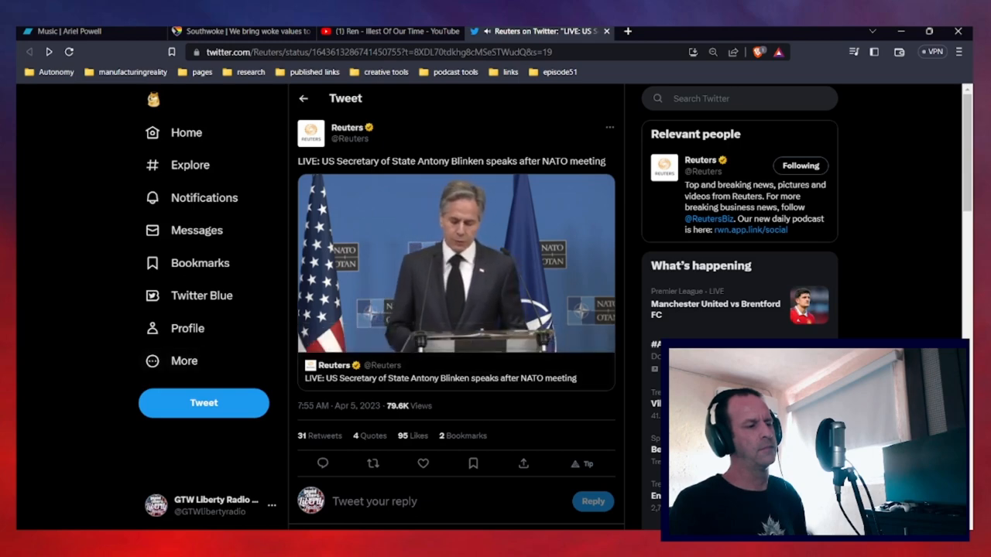
pyautogui.click(456, 264)
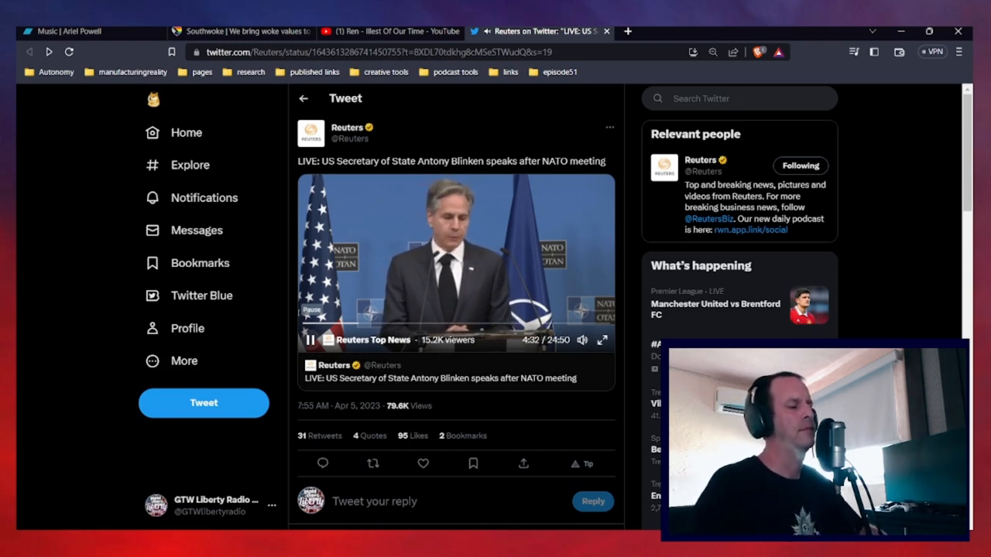
pyautogui.click(309, 340)
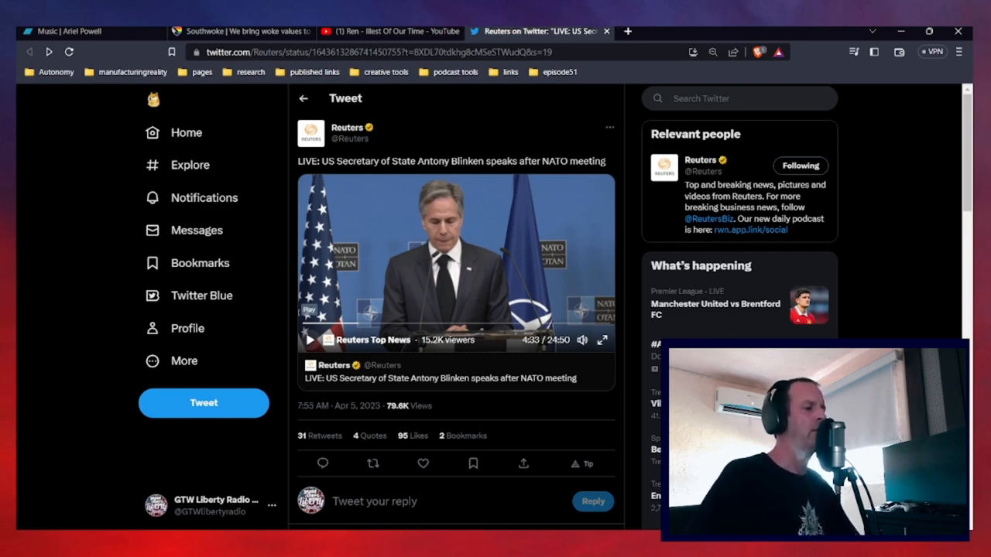
# Resume the Blinken video past 4:33, showing the press room and podium
pyautogui.click(308, 340)
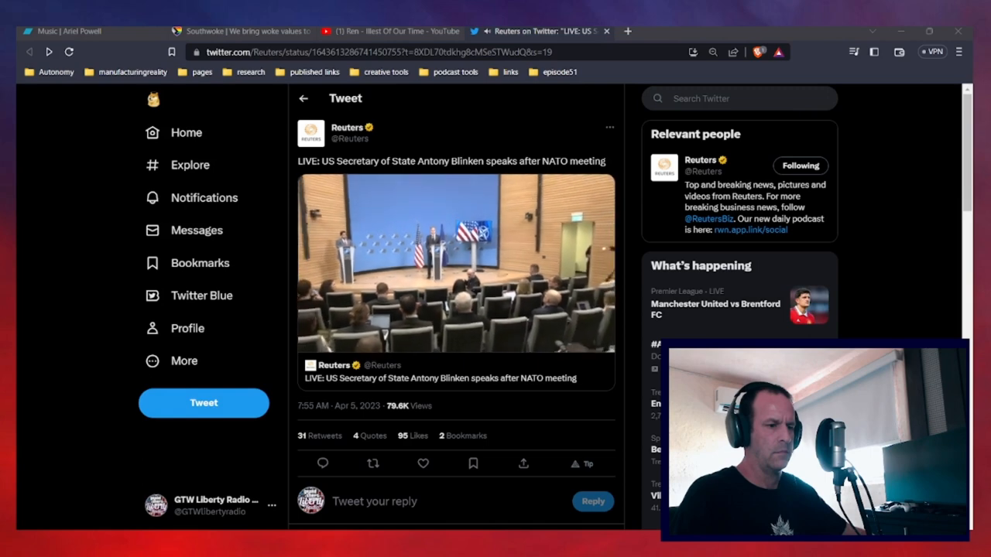
pyautogui.click(456, 263)
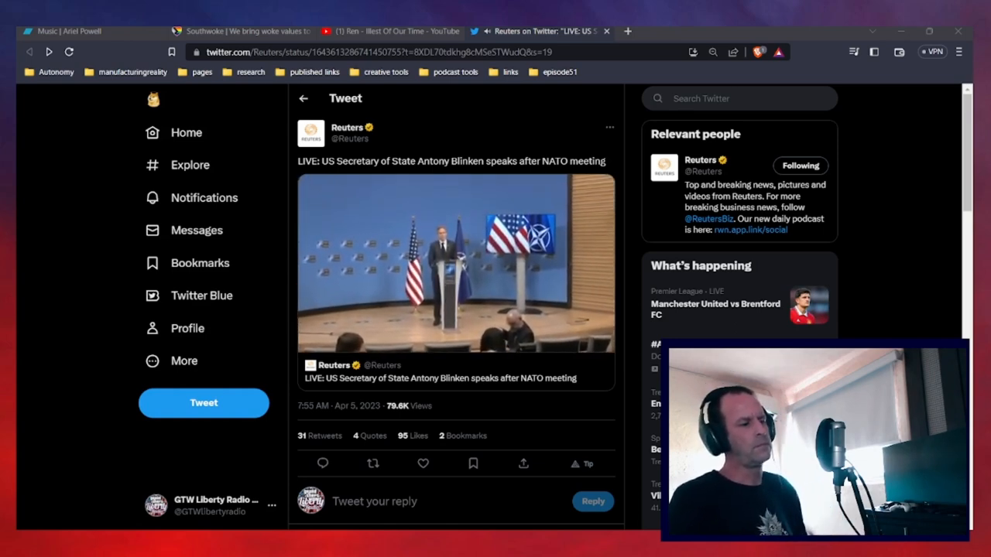
# Toggle the Blinken video on and off between commentary, playing on to about 8:14
pyautogui.click(456, 263)
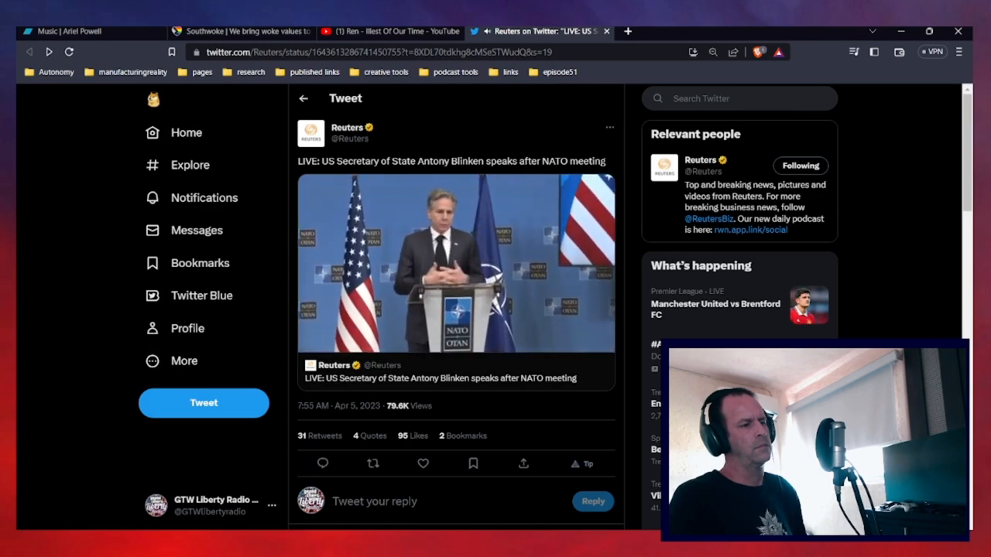
pyautogui.click(456, 263)
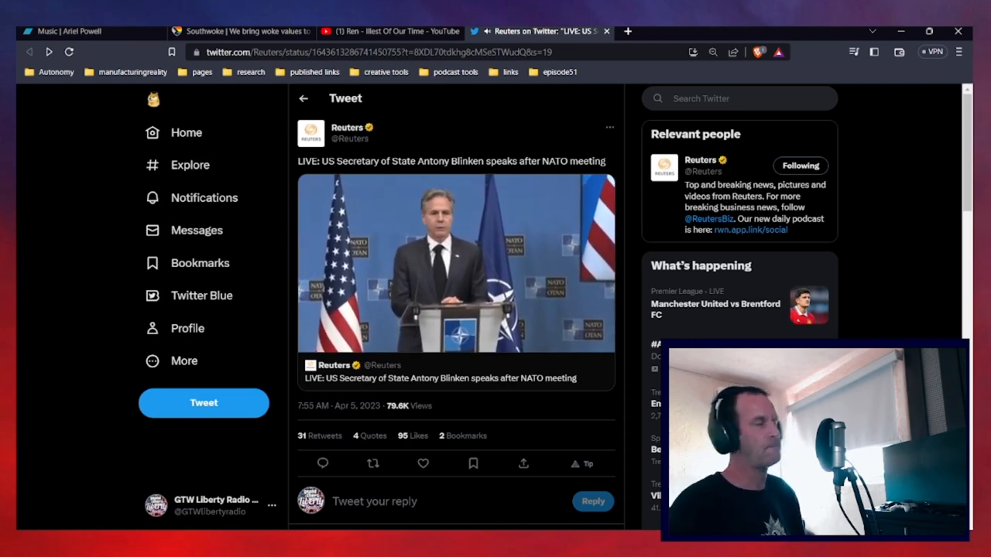
pyautogui.click(456, 264)
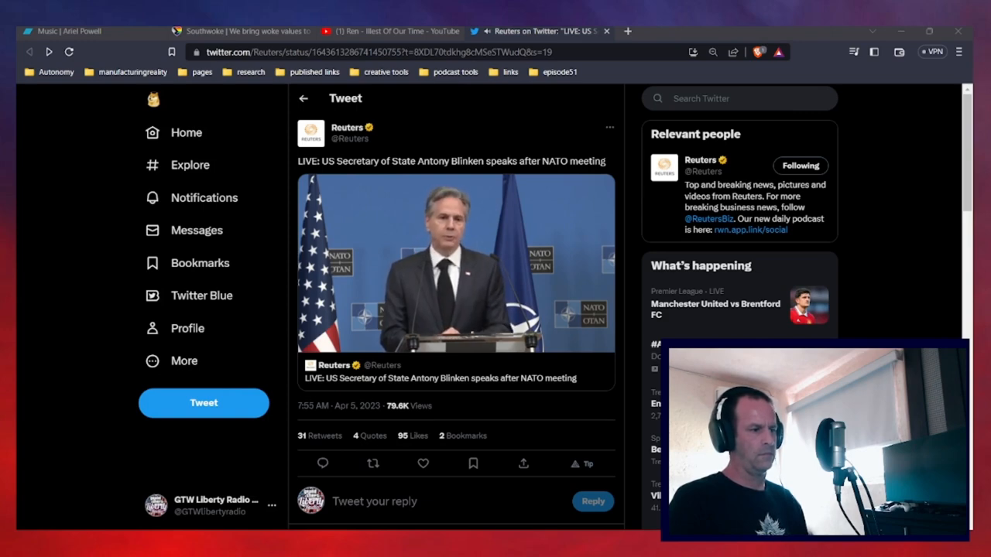
pyautogui.click(455, 263)
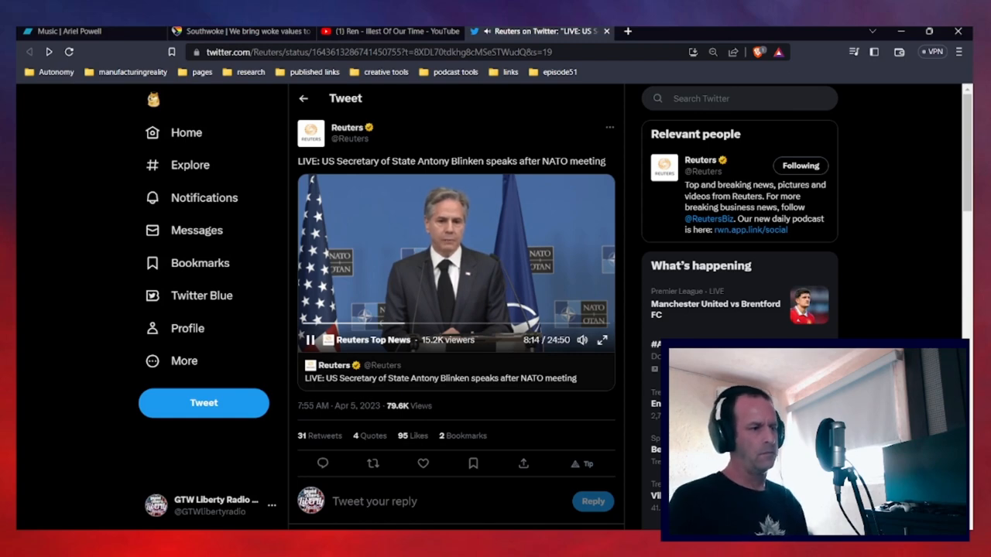
# Pause the Reuters Blinken video at about 8:16 for commentary
pyautogui.click(309, 340)
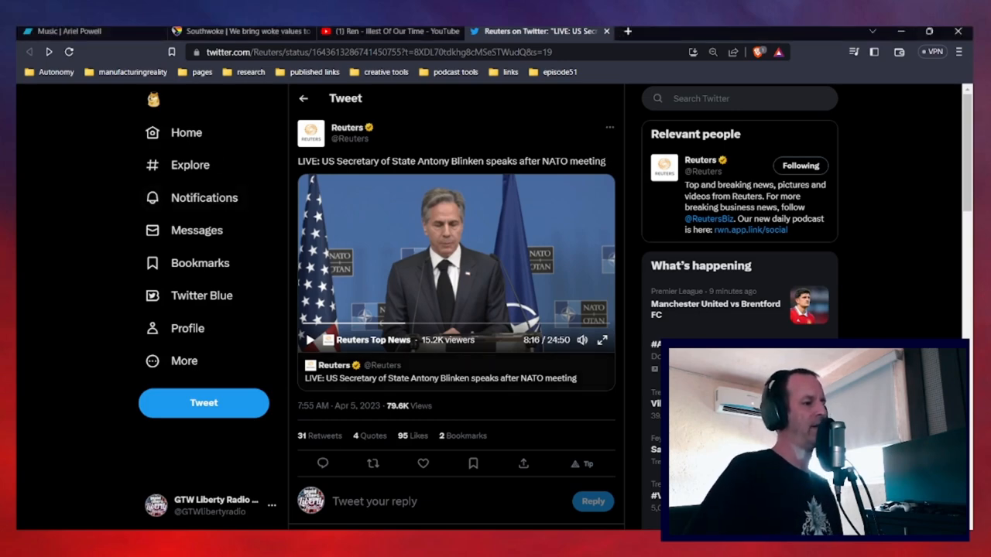
# Resume the Blinken video and let it run to about 10:00 of 24:50
pyautogui.click(309, 340)
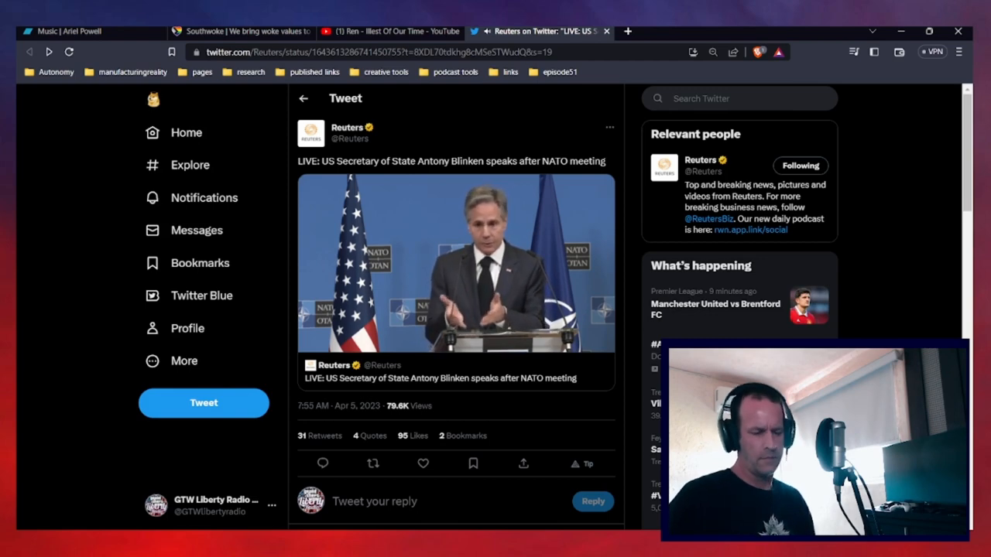
pyautogui.click(455, 263)
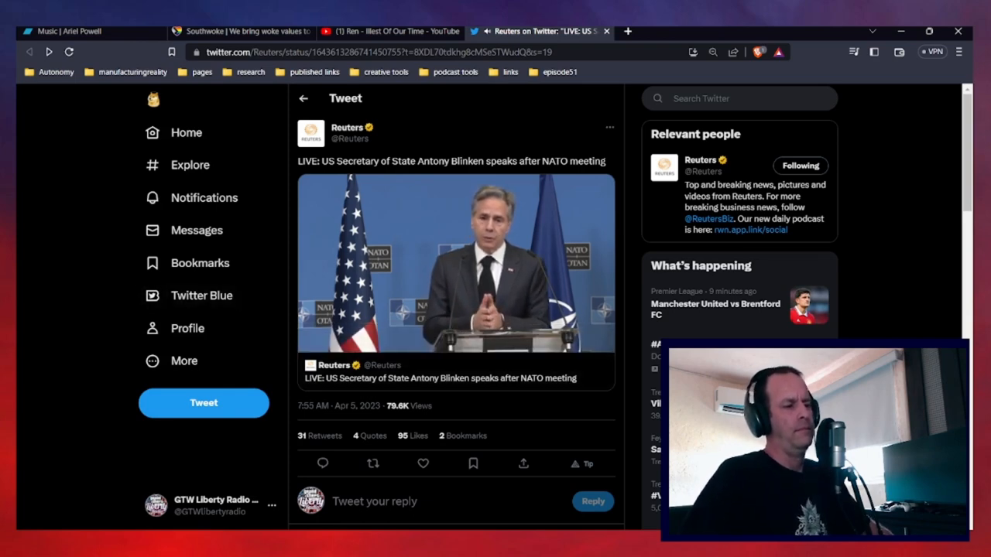
pyautogui.click(455, 263)
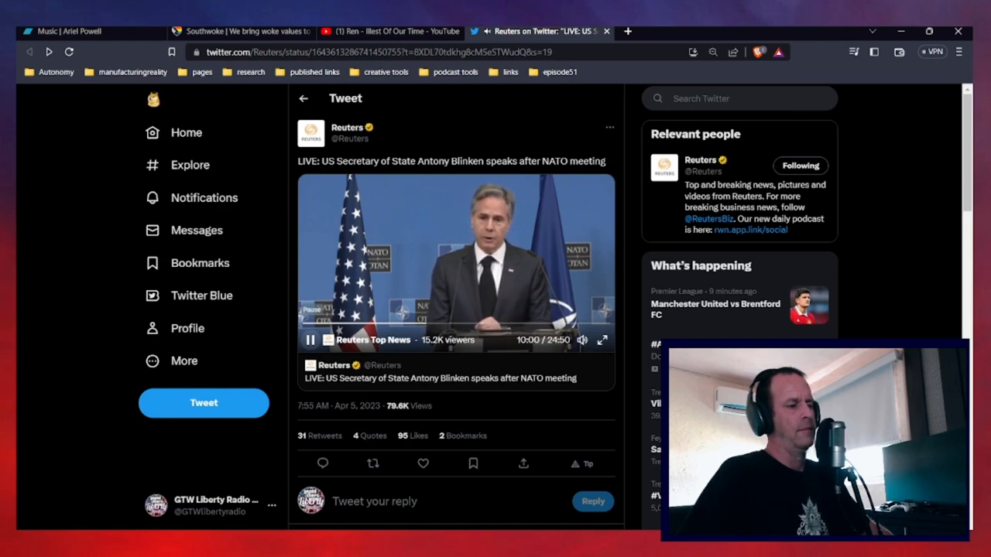
# Keep the Blinken video playing until it reaches about 10:26
pyautogui.click(309, 340)
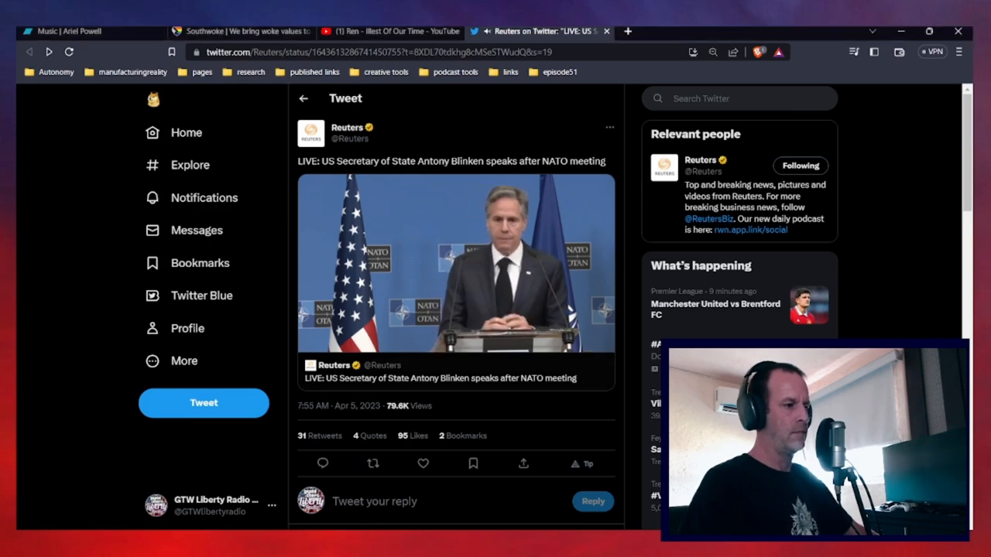
pyautogui.click(455, 263)
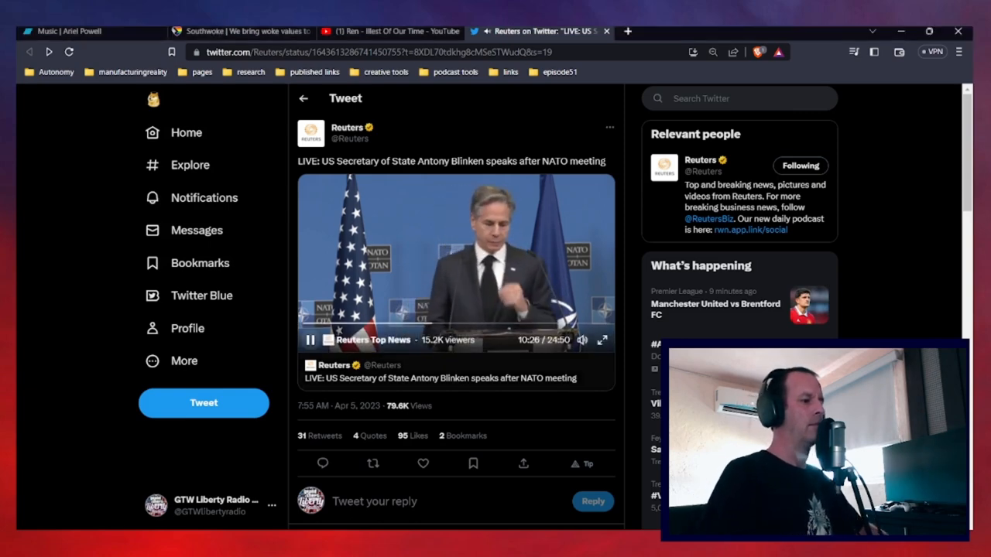
# Pause the Reuters Blinken video at about 10:27 of 24:50
pyautogui.click(309, 340)
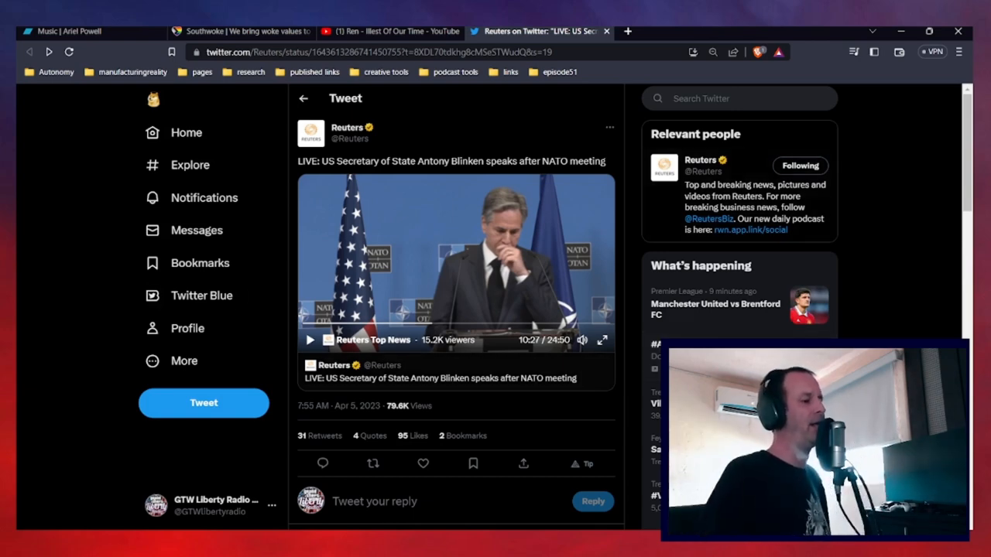
# Resume the Reuters Blinken video and let it play to about 12:20
pyautogui.click(309, 340)
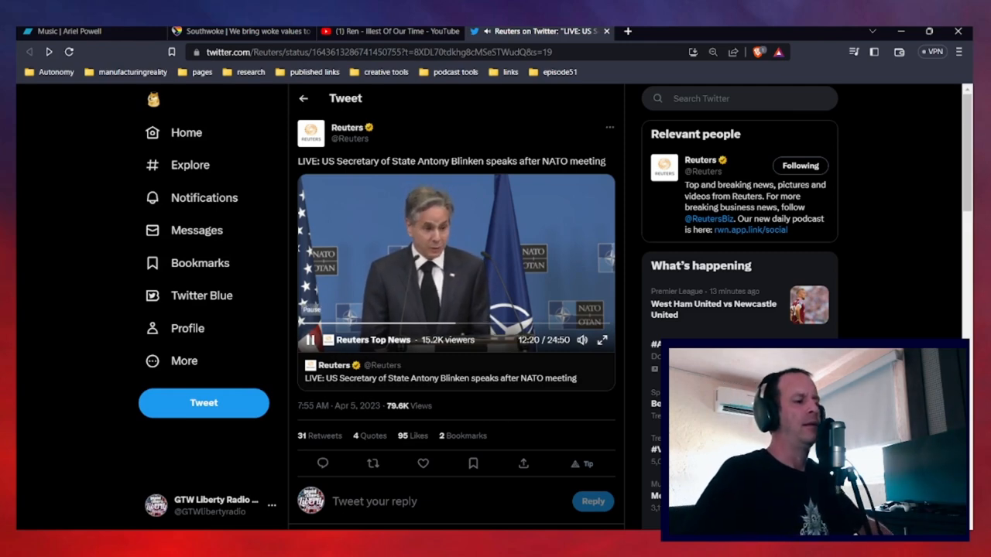
# Pause the Blinken video at about 12:20 with Blinken at the podium
pyautogui.click(309, 339)
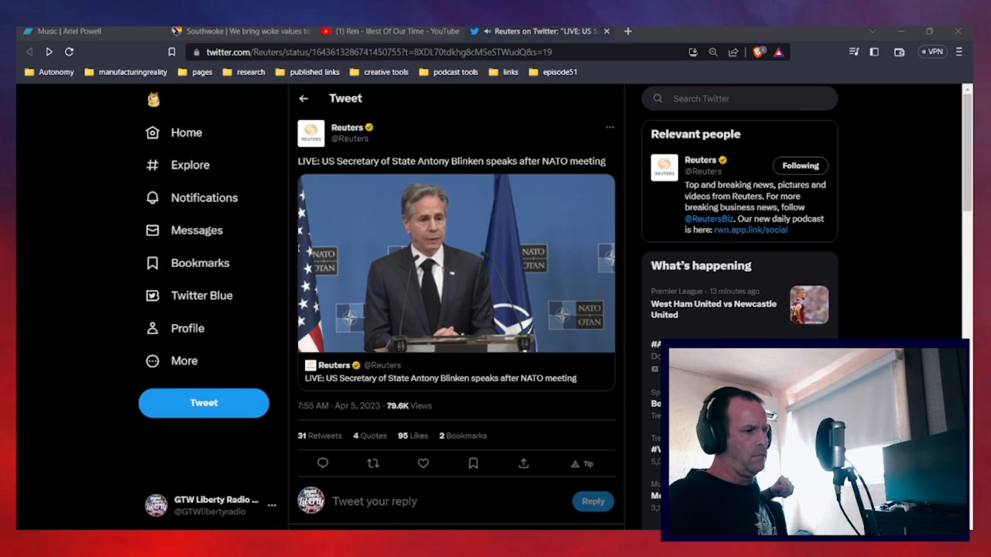
pyautogui.click(456, 263)
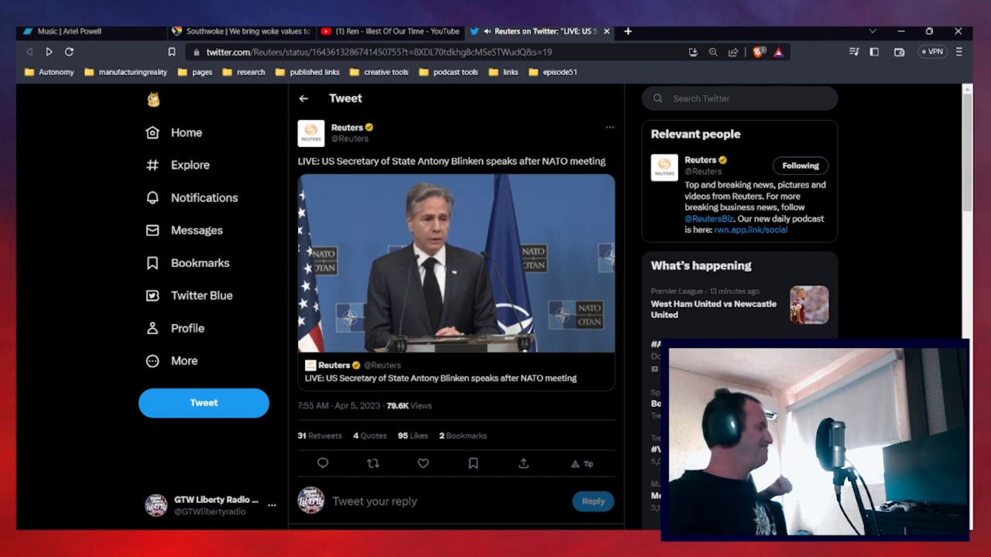
# Restart the Blinken video playback and let it run toward 16:47 of 24:50
pyautogui.click(455, 263)
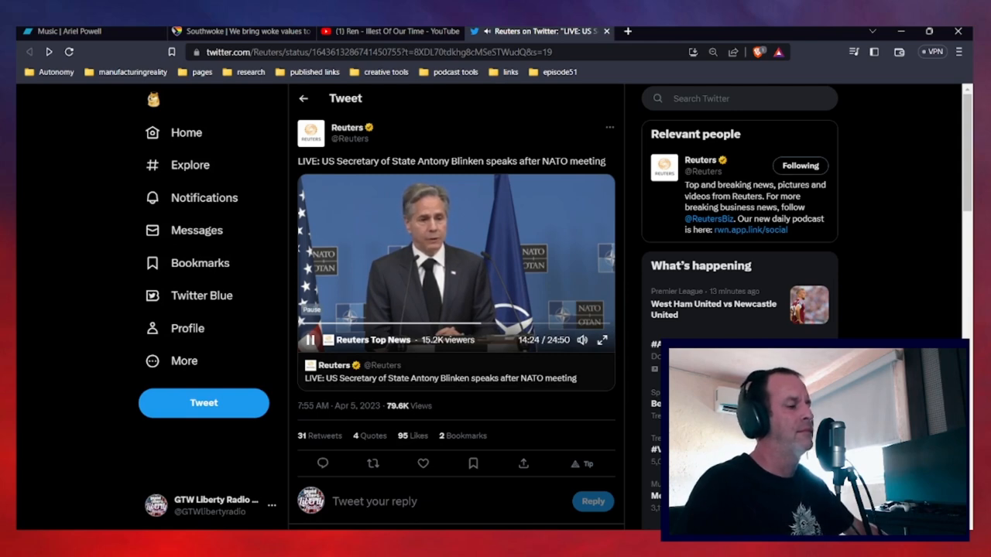
pyautogui.click(311, 340)
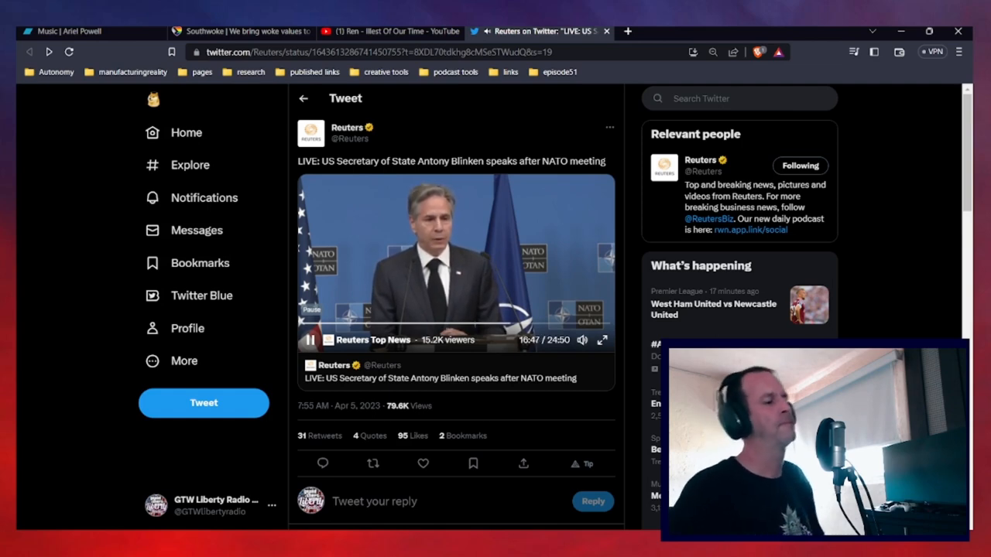
# Pause the Reuters video at about 16:47, then resume it past 16:48
pyautogui.click(309, 339)
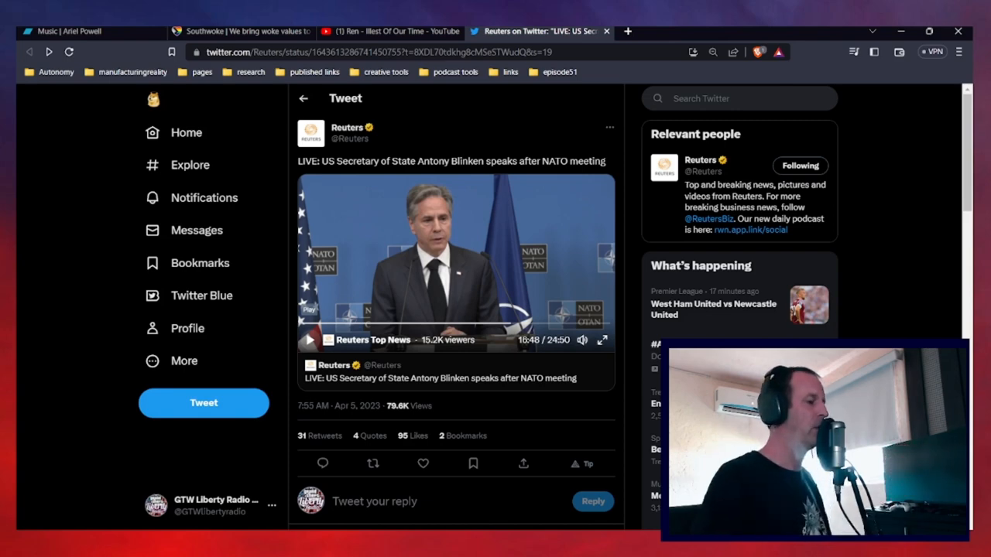
pyautogui.click(308, 340)
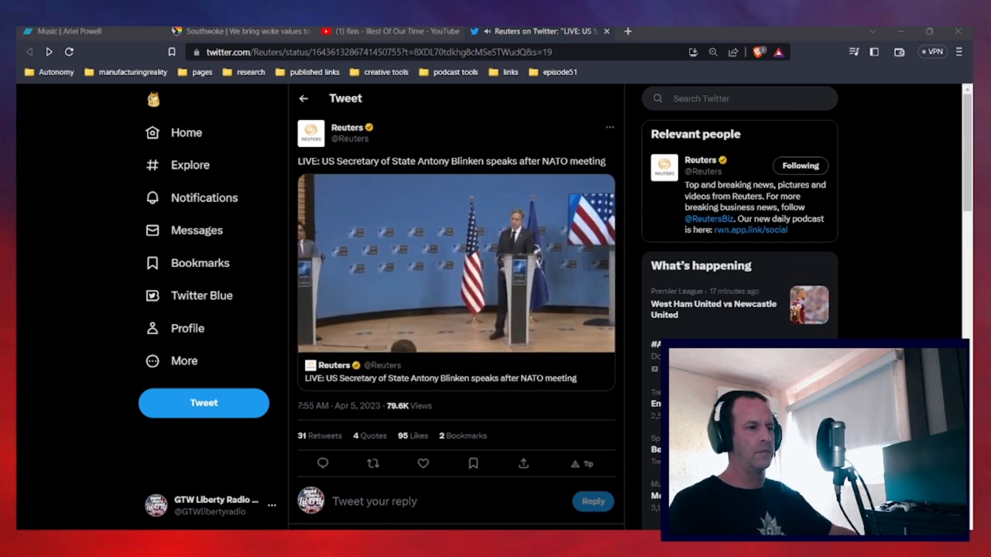
# Resume, briefly pause, and resume again the Blinken NATO video, reaching about 18:35
pyautogui.click(455, 263)
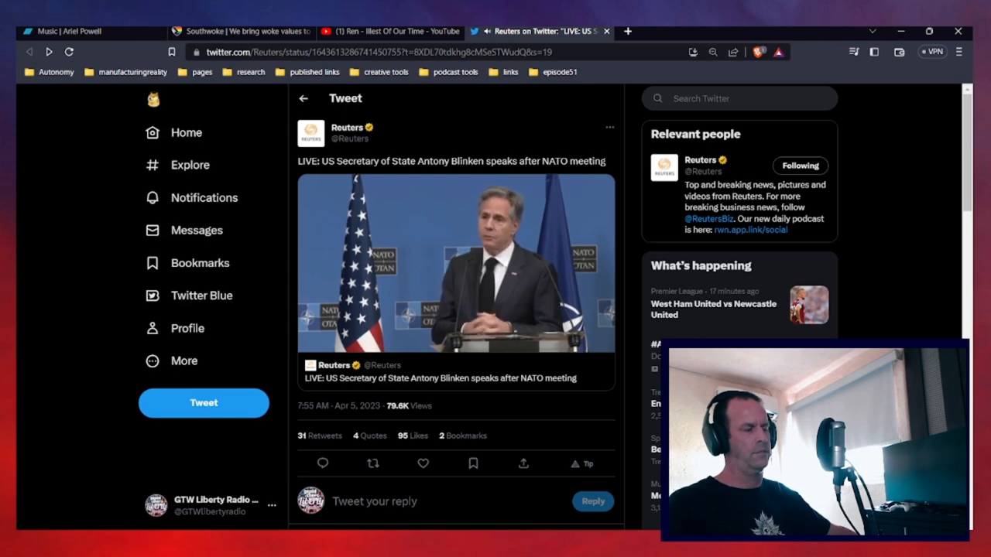
pyautogui.click(456, 264)
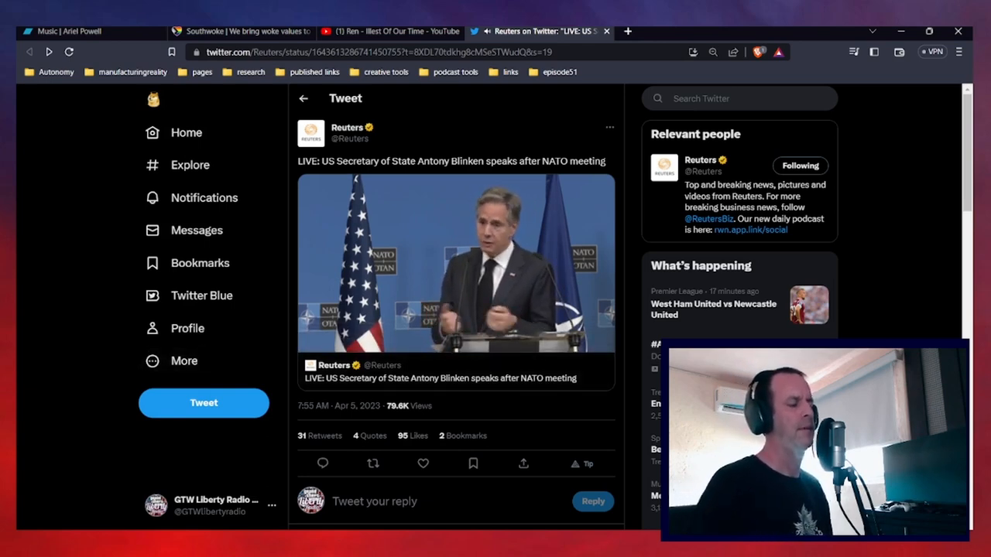
pyautogui.click(455, 263)
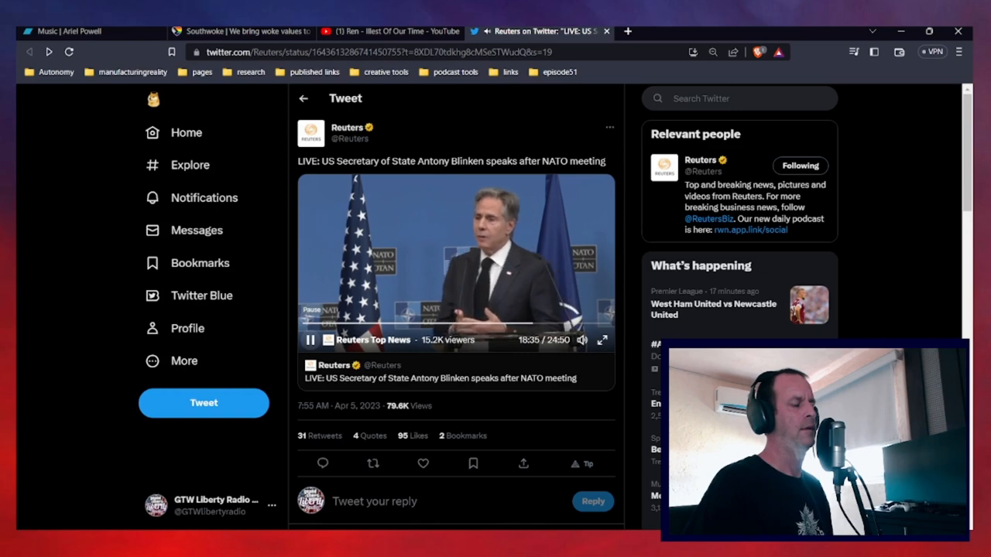
# Pause the Reuters Blinken video at about 18:36 of 24:50
pyautogui.click(309, 340)
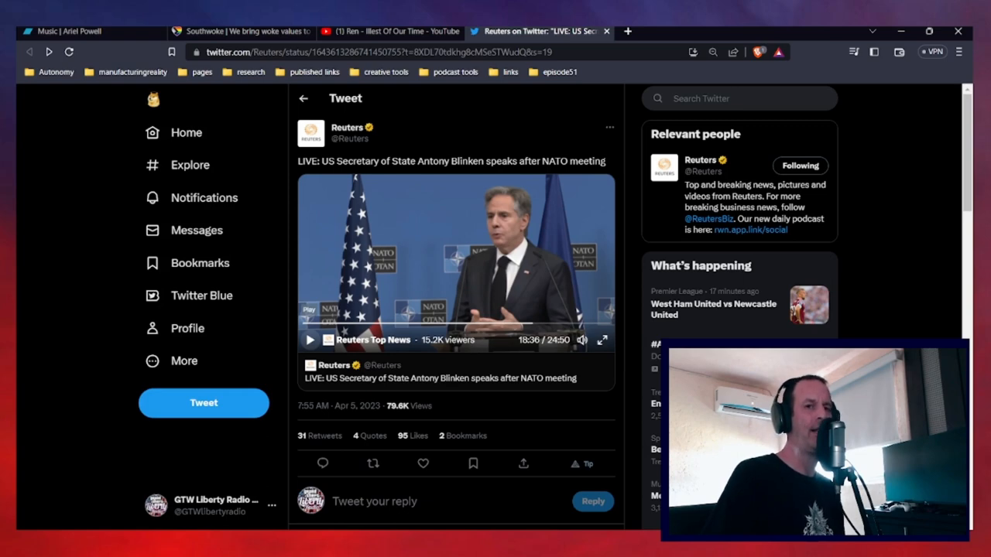
# Play the Blinken video for another minute and pause it at 19:38
pyautogui.click(310, 340)
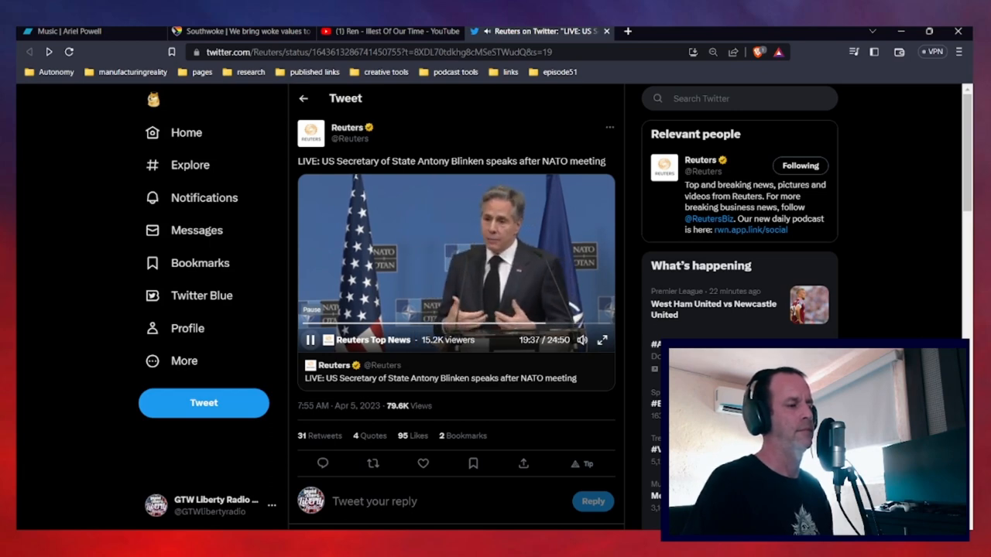
pyautogui.click(310, 340)
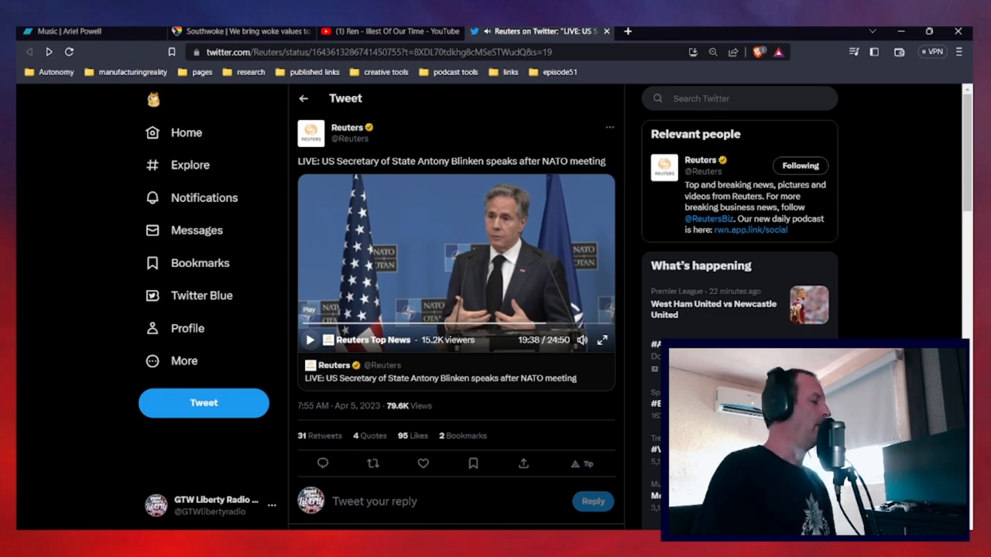